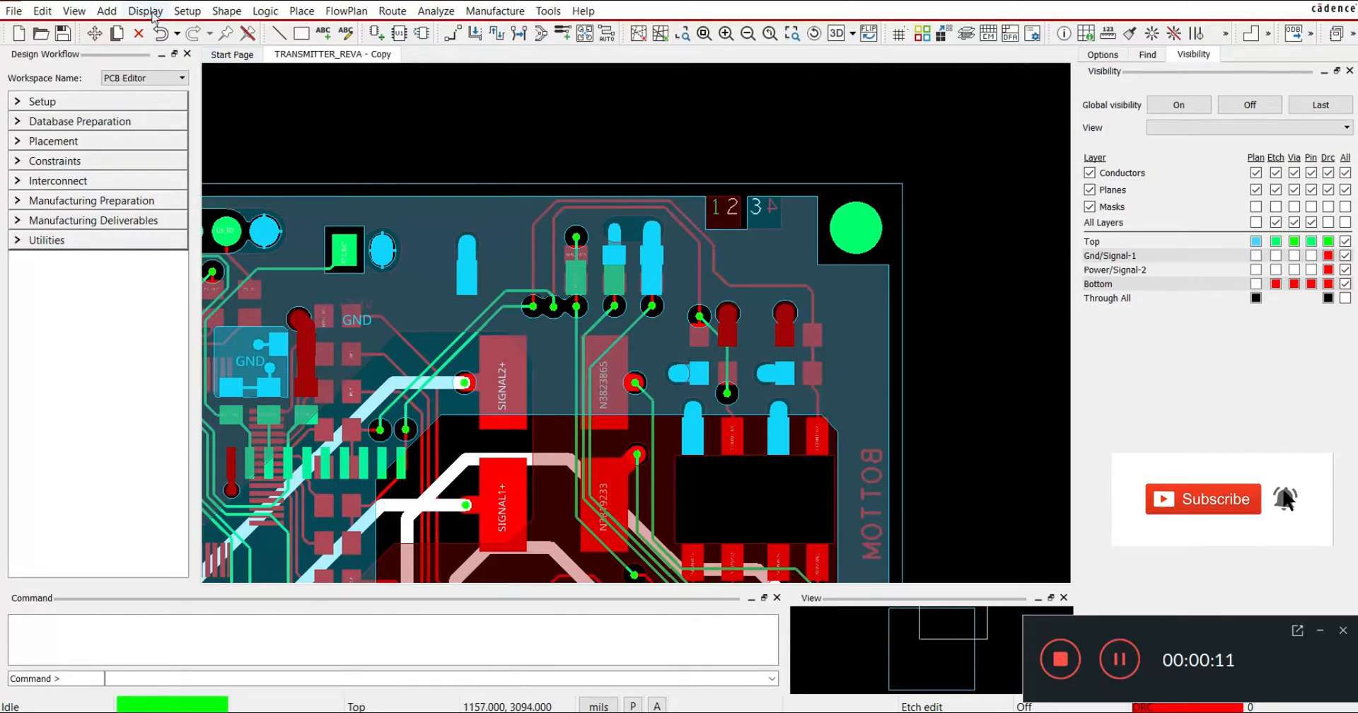
- Bring up the Display menu's colour and visibility commands
click(144, 10)
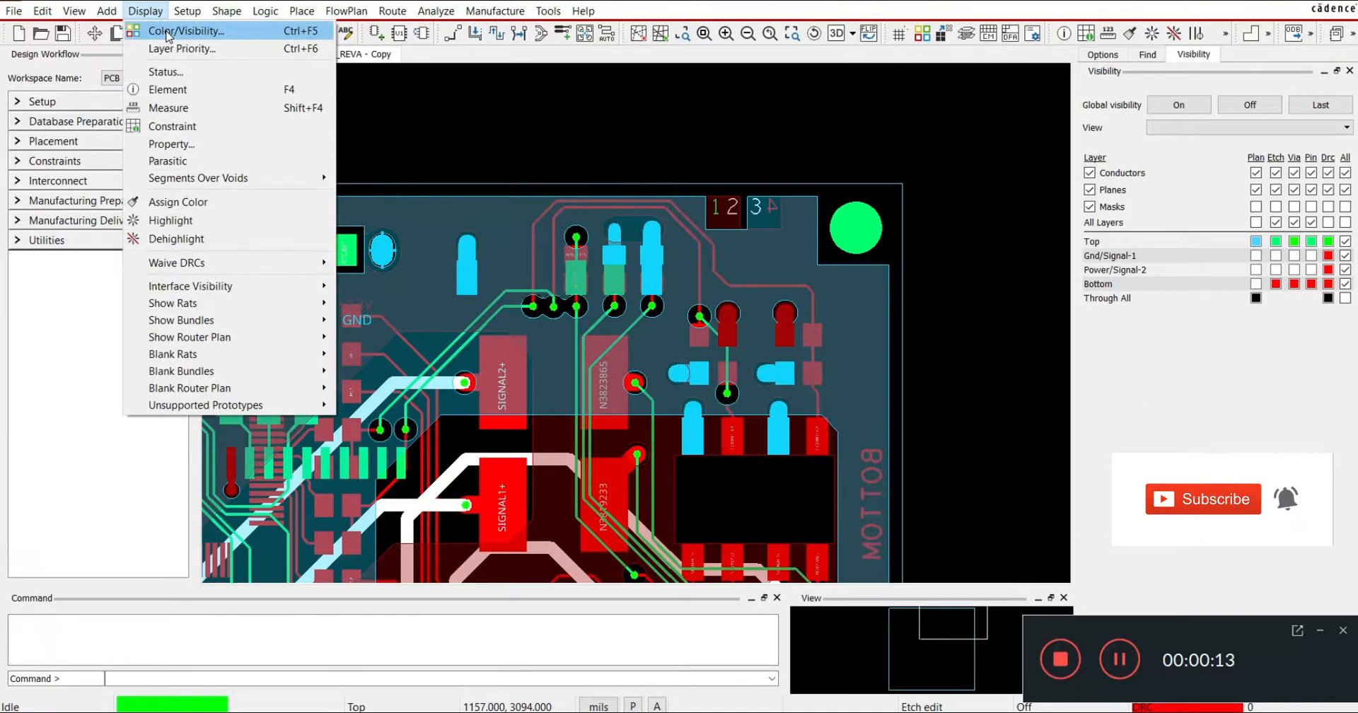
- Launch the Color/Visibility dialog to reach the Visibility Pane settings
click(185, 30)
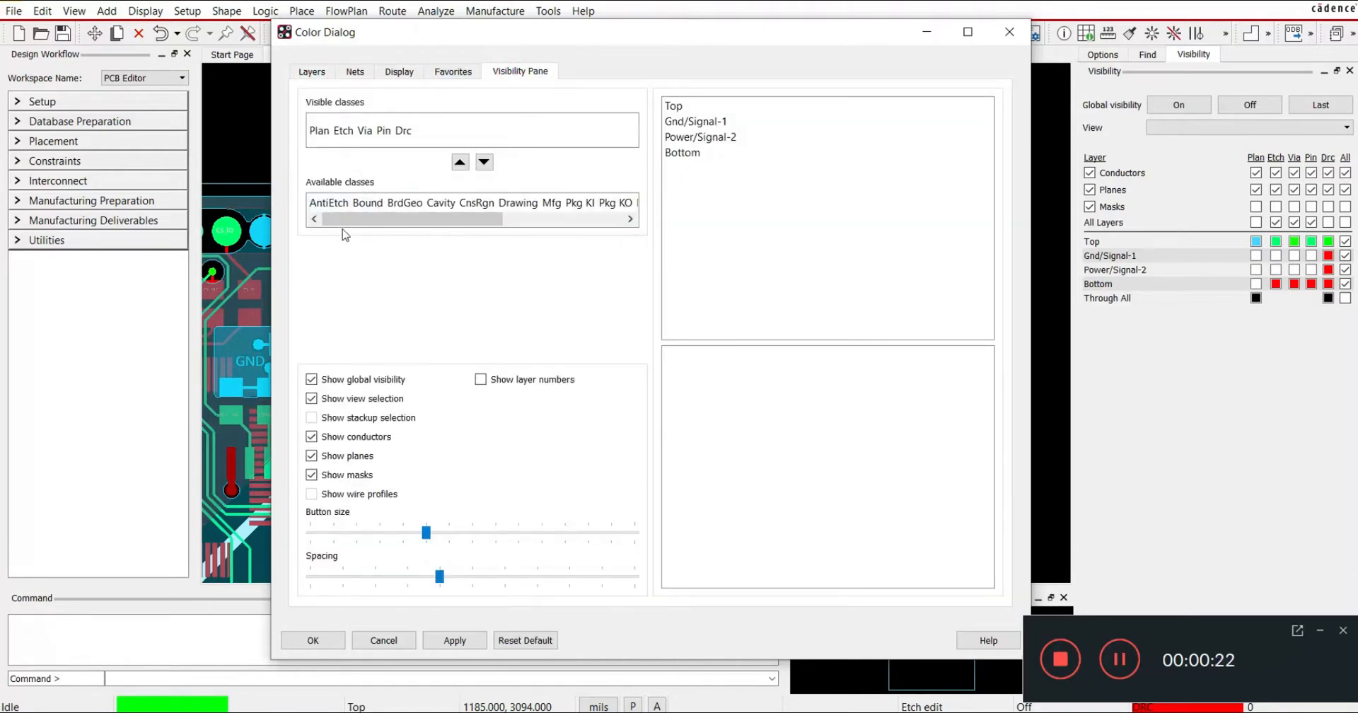
mouse_move(323, 254)
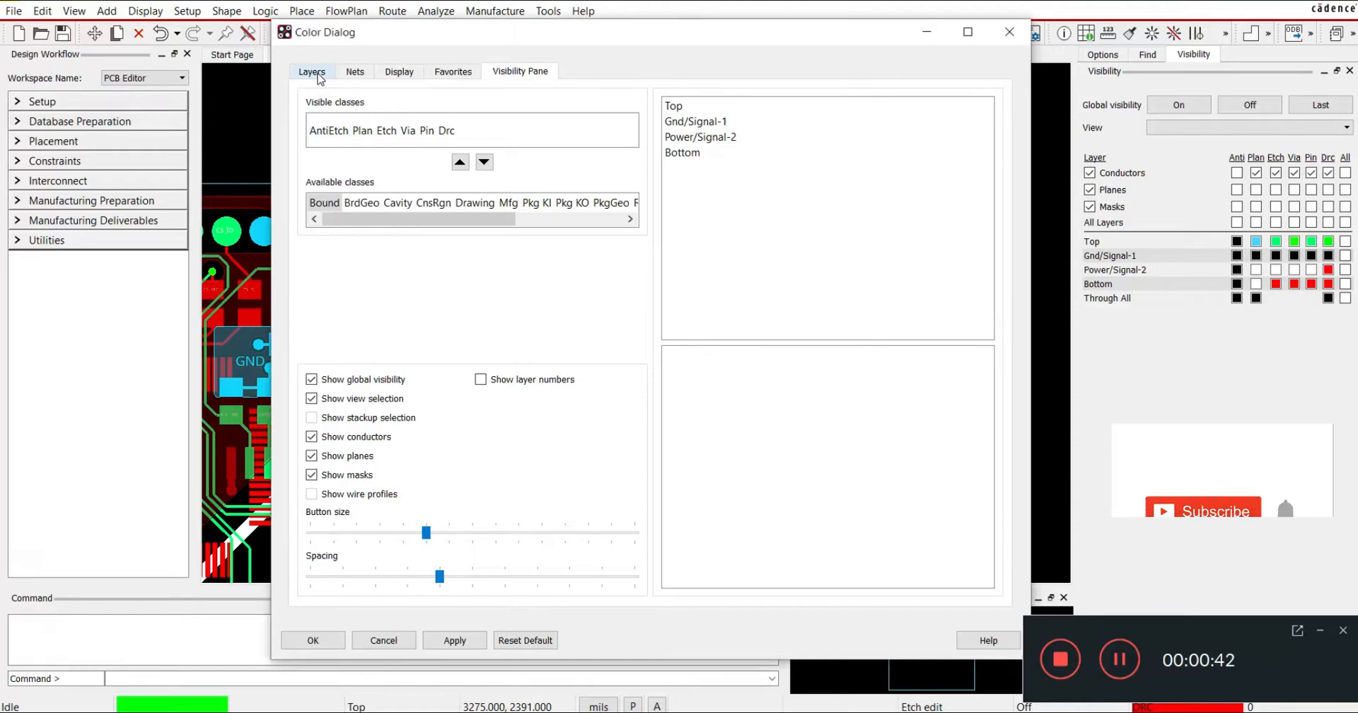
- Add the Areas > Route Keepin/Through All subclass to the visibility panel from the Layers list
click(312, 71)
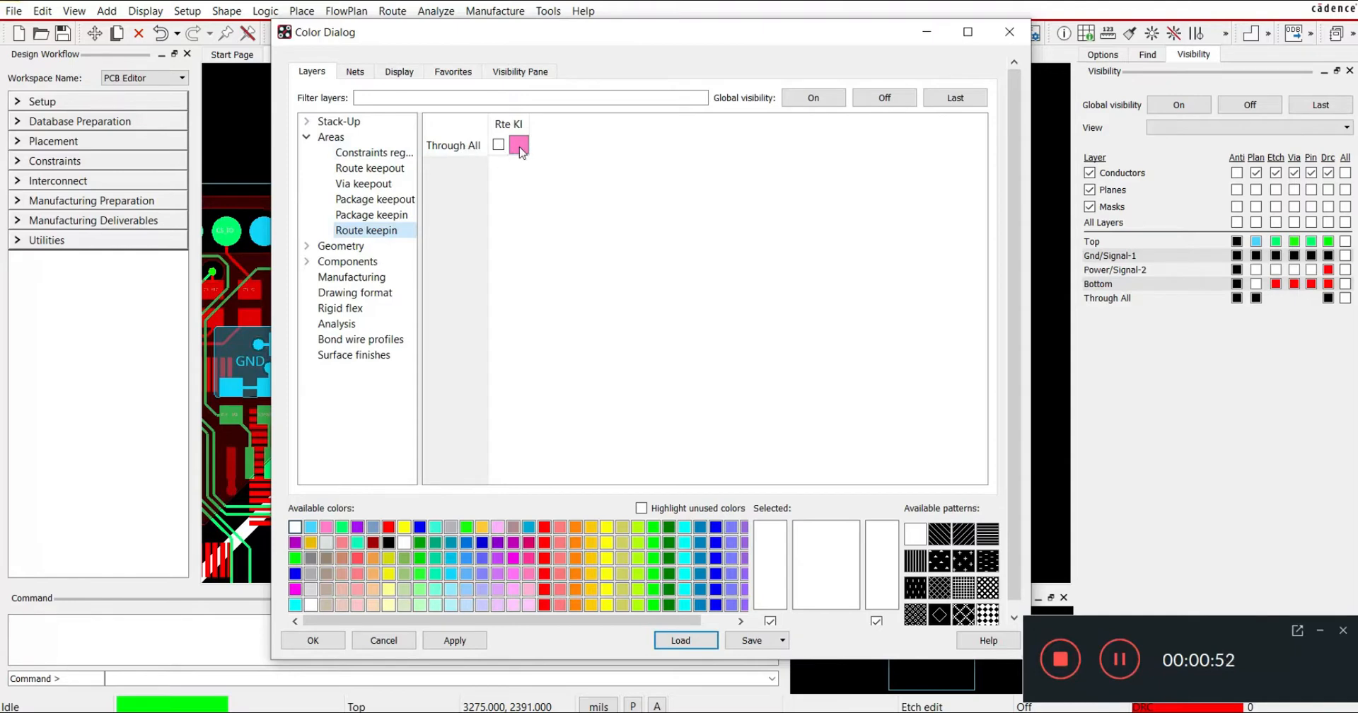
right_click(519, 146)
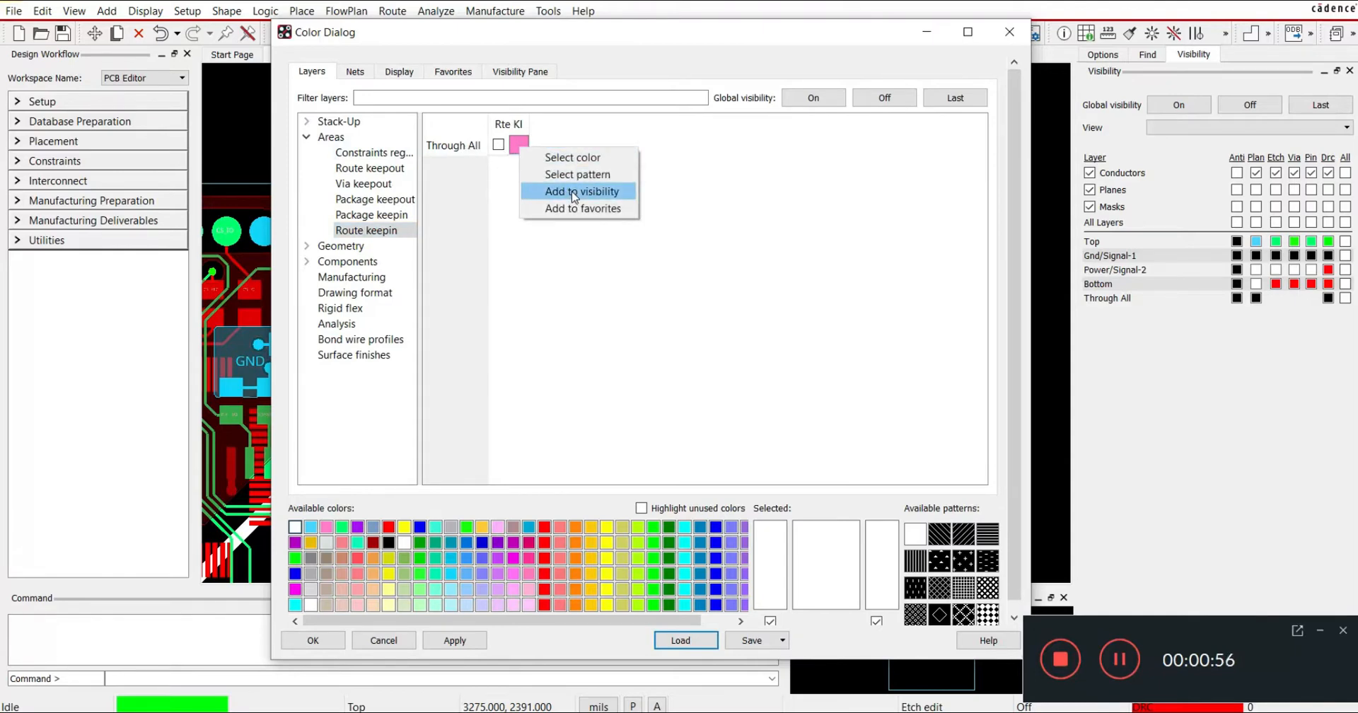
click(580, 191)
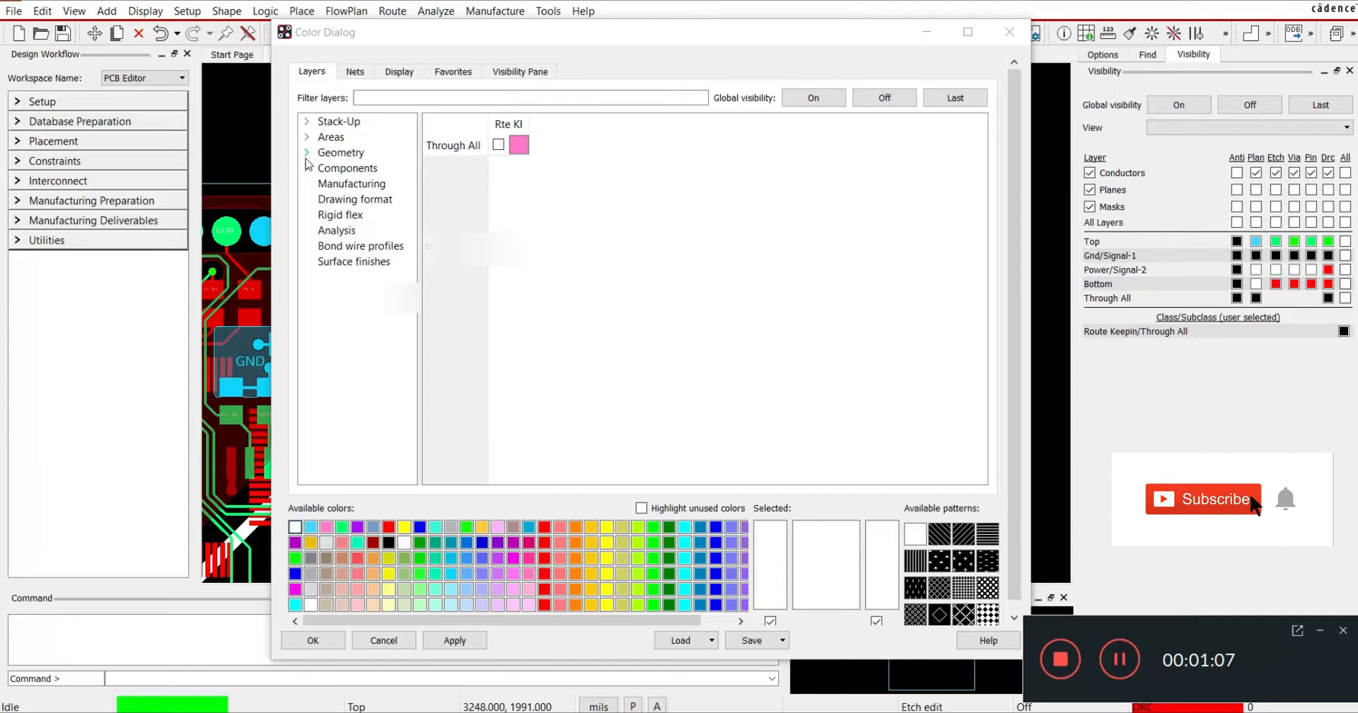
- Add Geometry > Board Geometry/Outline to visibility, apply, and close the Color Dialog
click(306, 168)
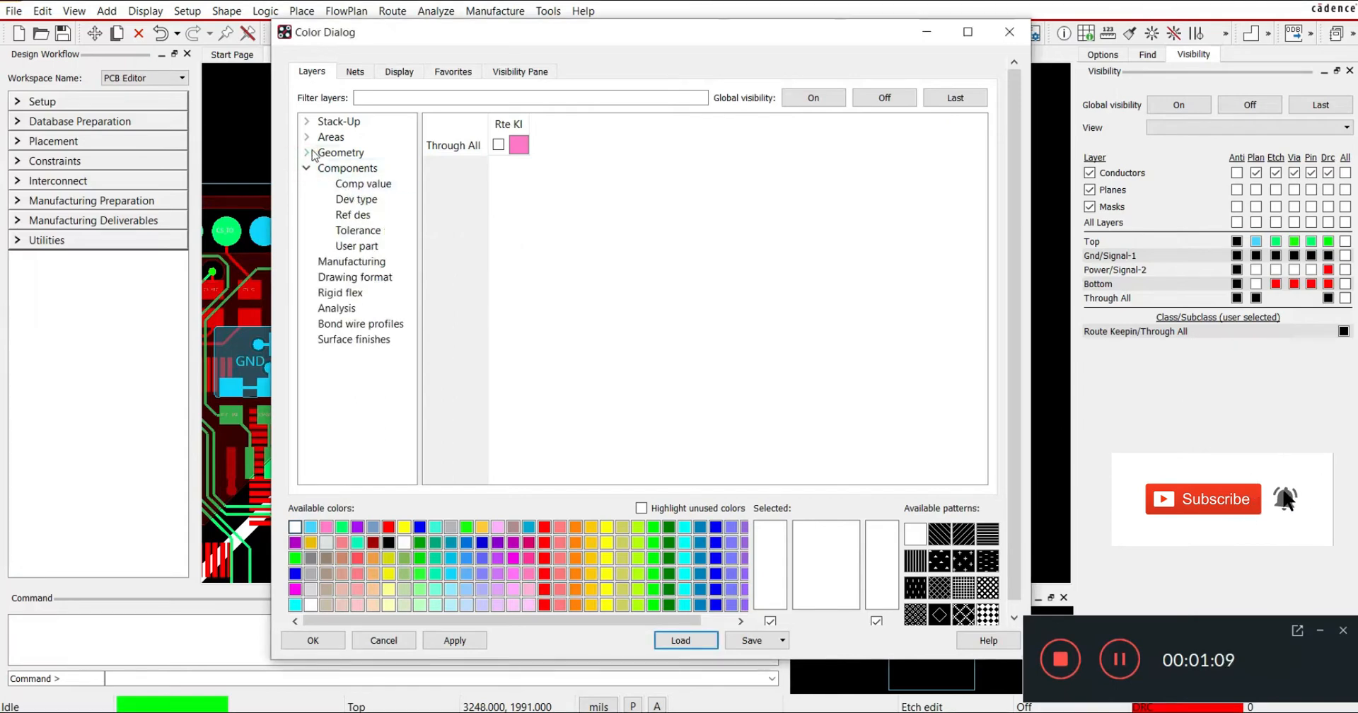
click(305, 153)
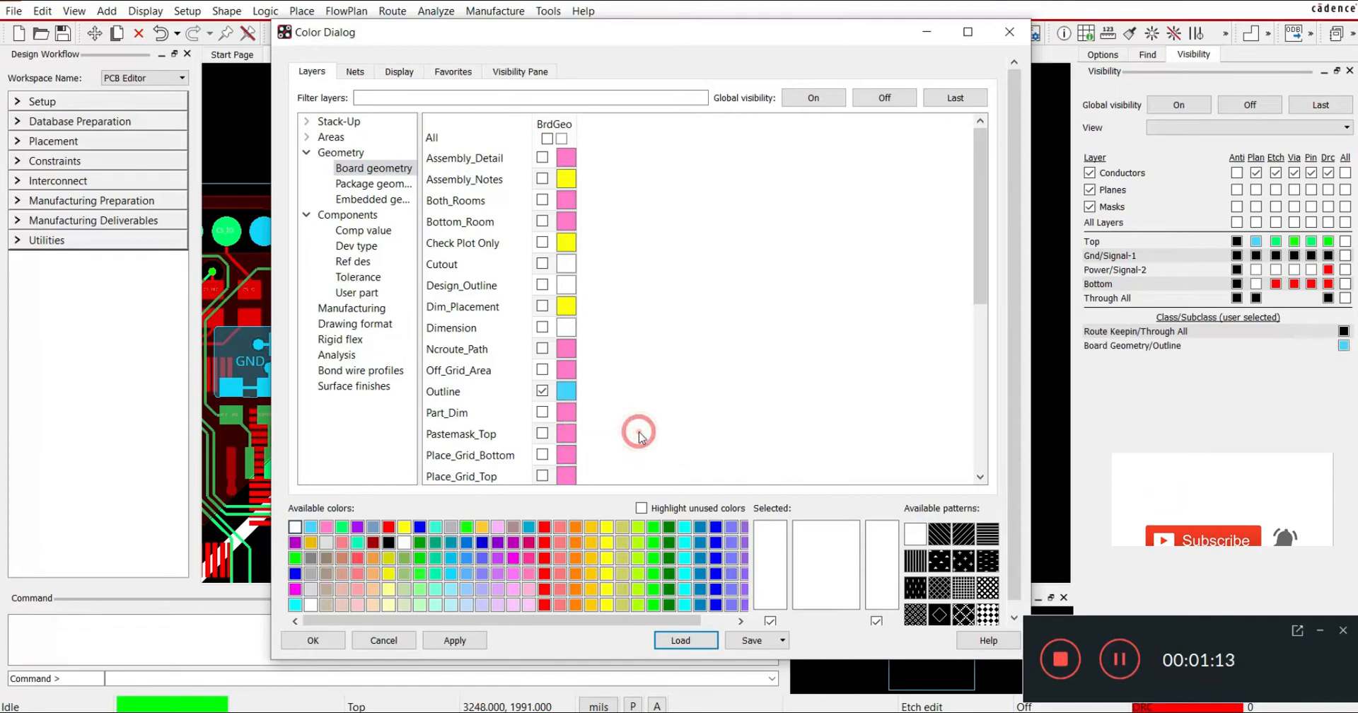
click(454, 641)
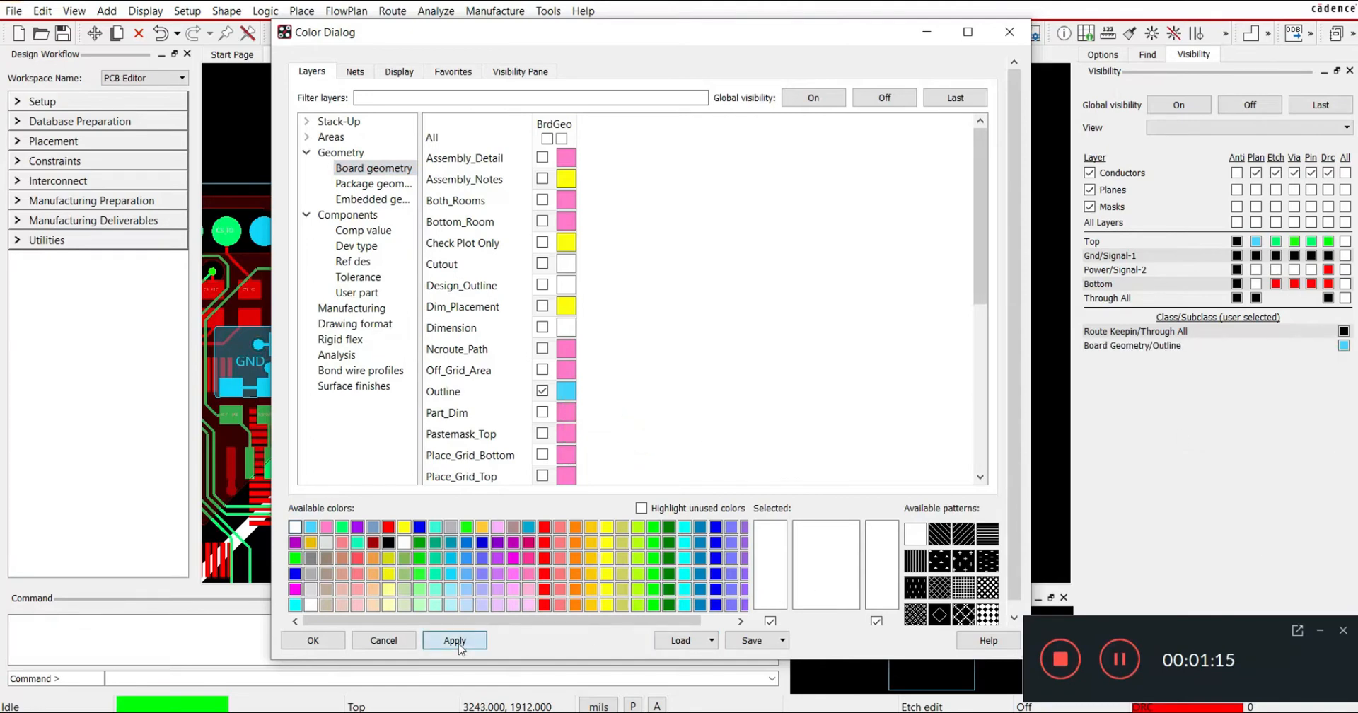
click(455, 640)
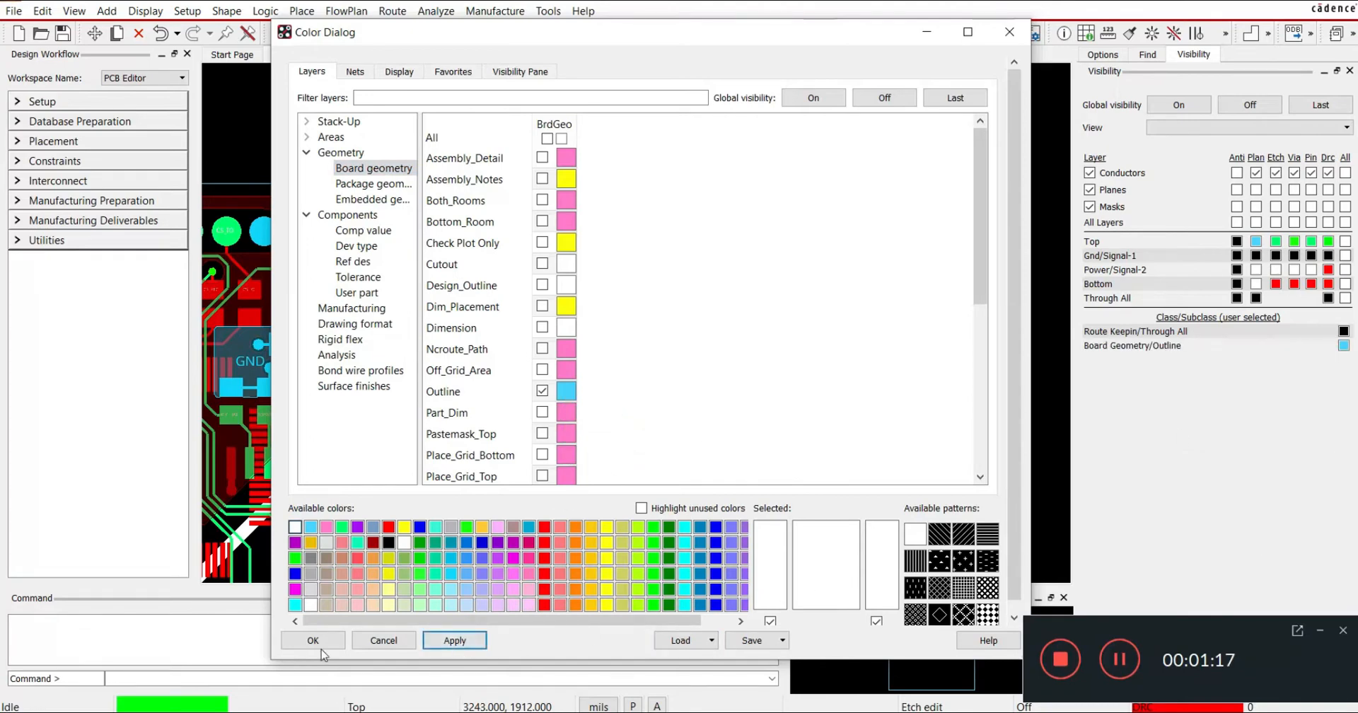
click(313, 641)
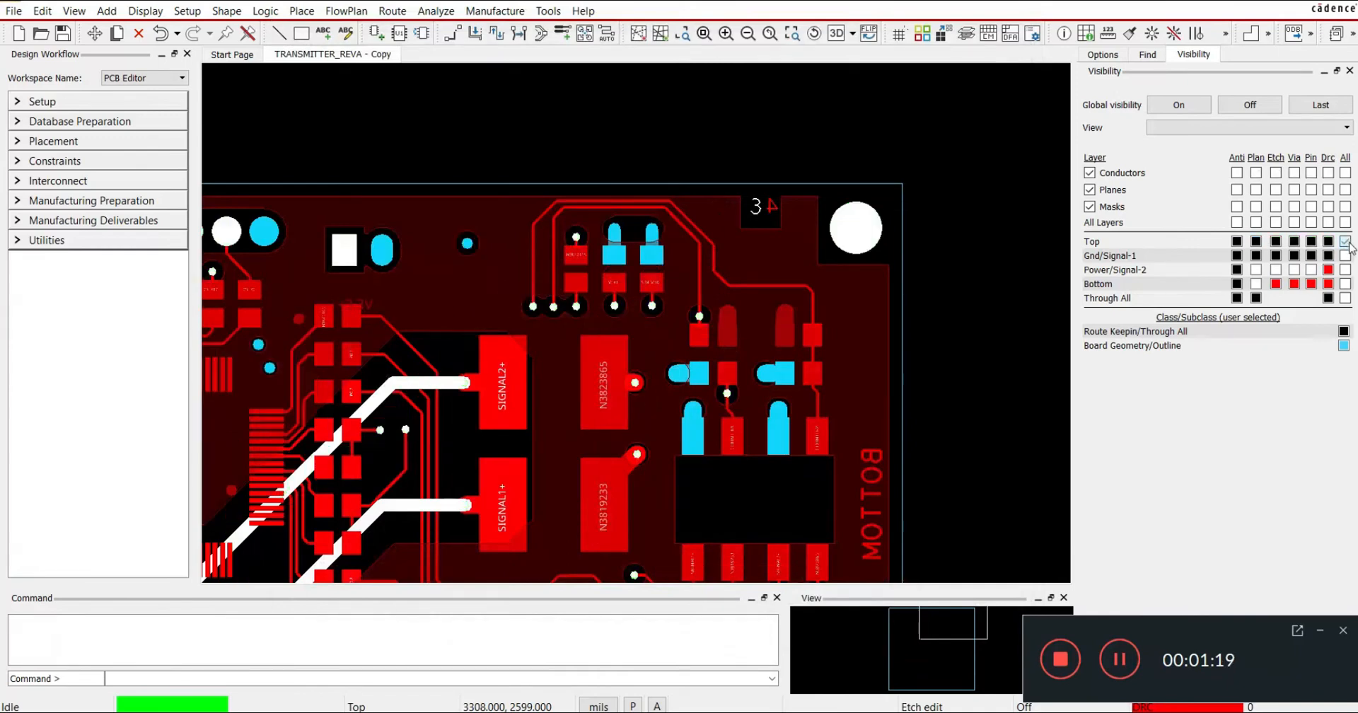